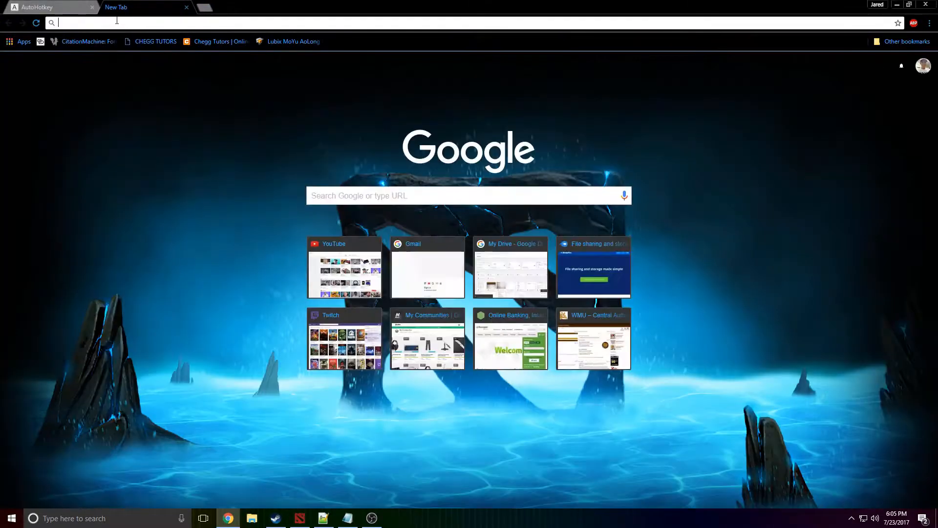
Step: Search Google for notepad++ and open the official Notepad++ Home result
text(notepad++)
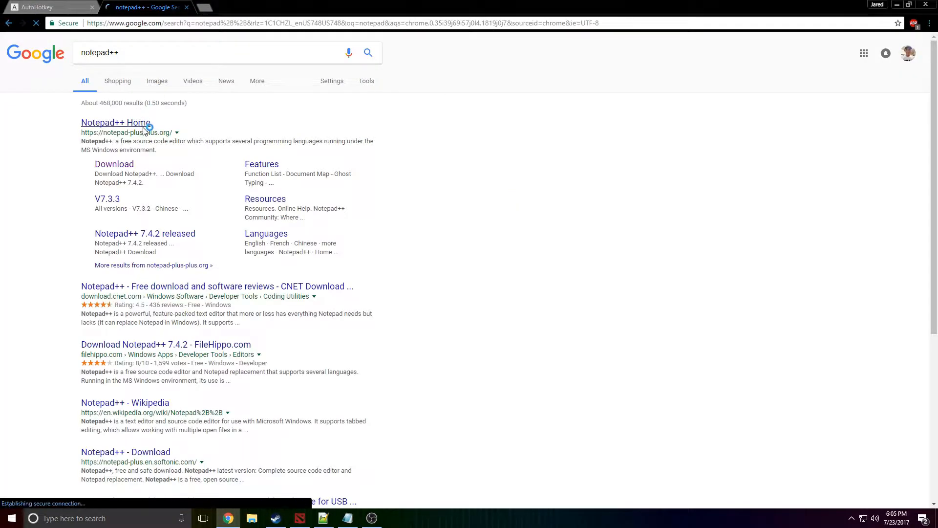
click(115, 122)
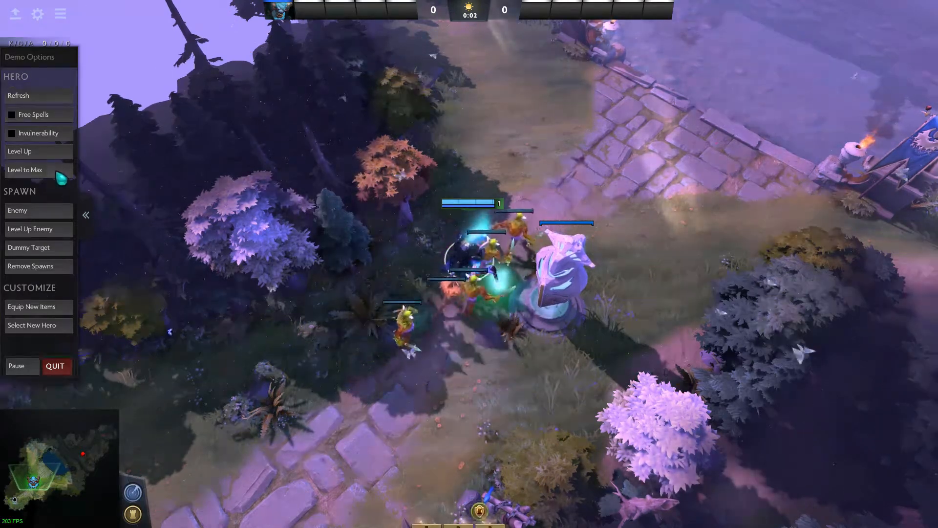
Step: Max Spirit Breaker's level, pick a talent, then spawn and level up an enemy Axe
click(25, 170)
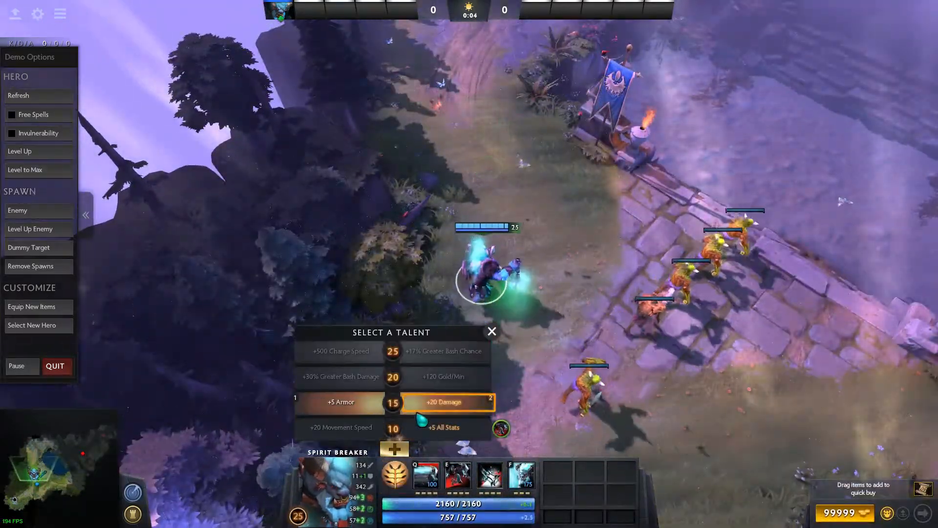
click(448, 402)
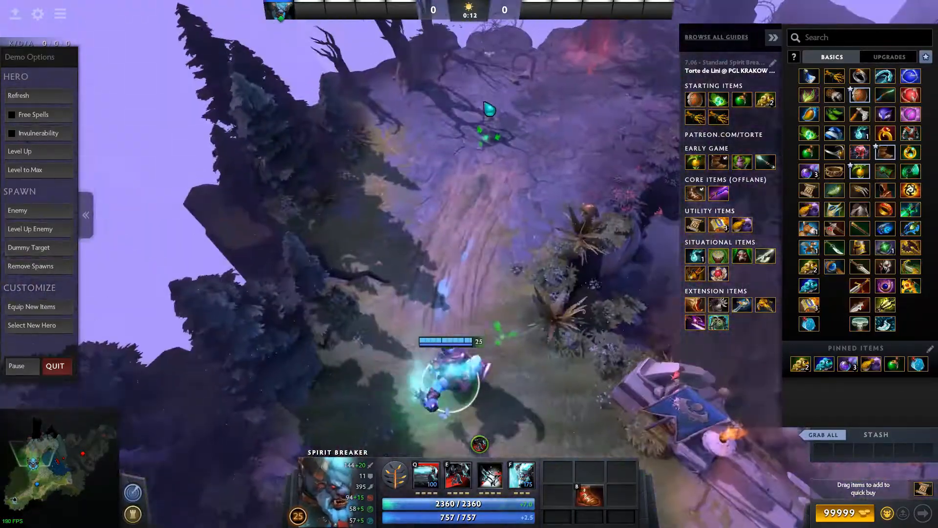
click(18, 210)
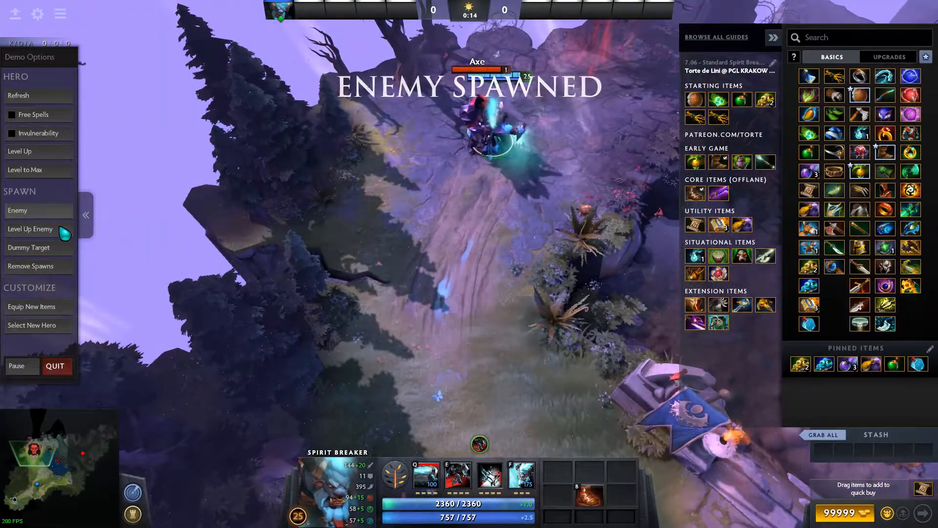
click(29, 228)
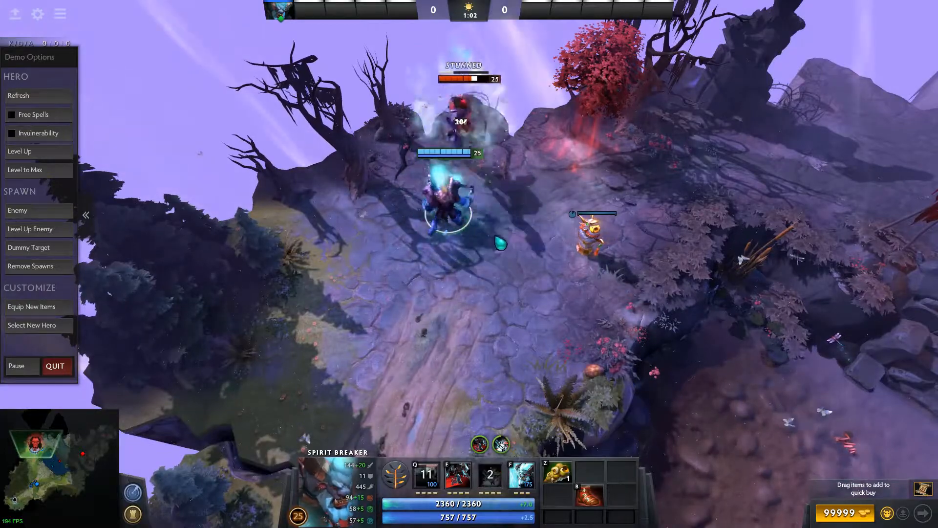
click(18, 95)
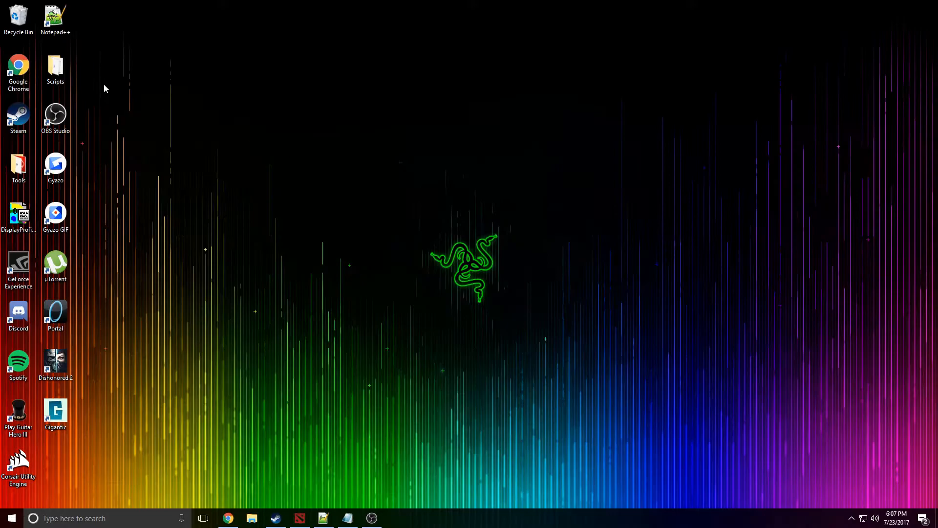
Step: Open the Scripts folder and edit treadswitch.ahk with Notepad++
double_click(54, 66)
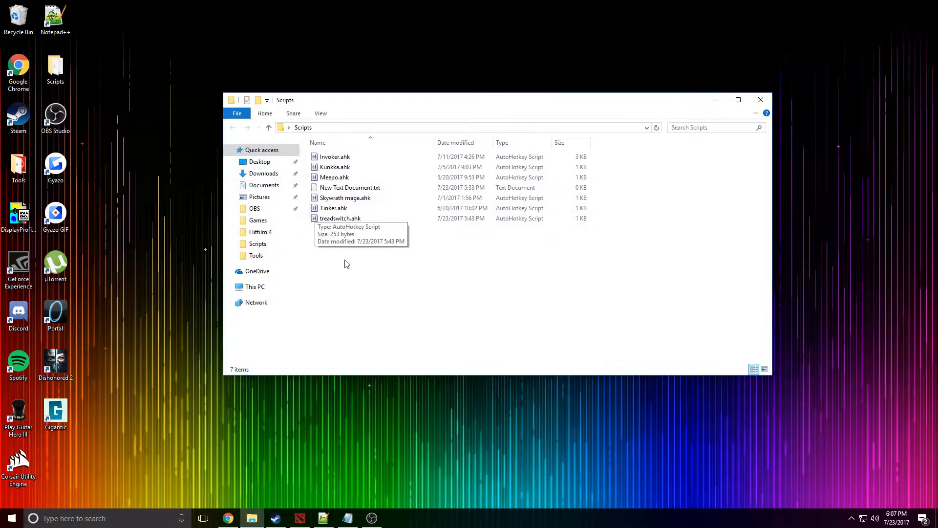
right_click(346, 263)
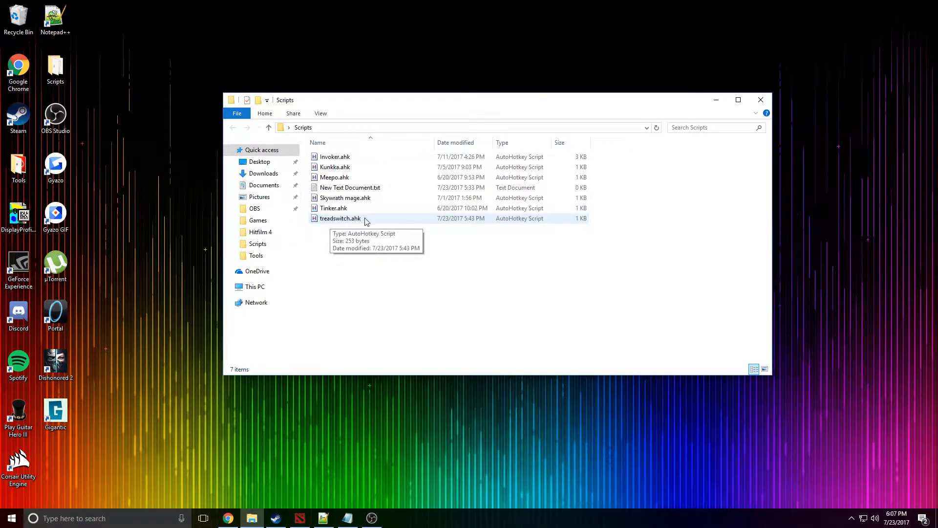
right_click(339, 218)
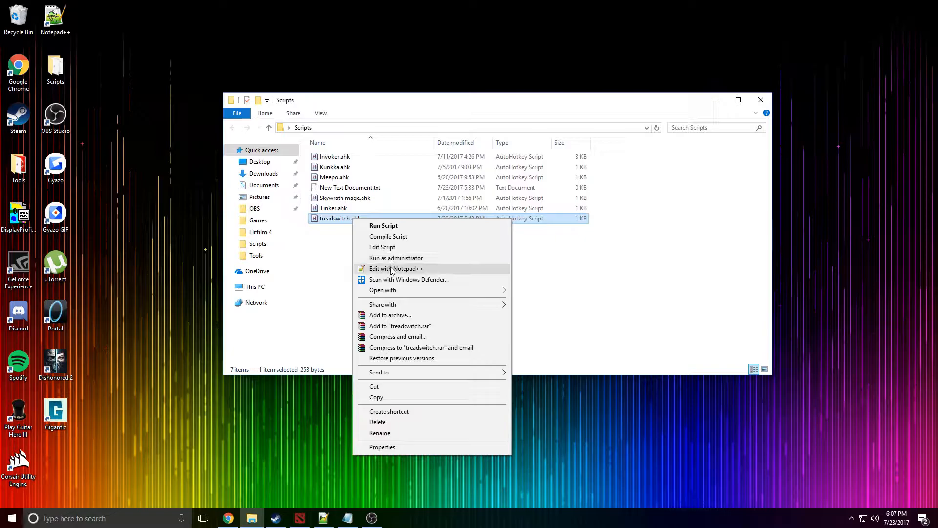
click(395, 268)
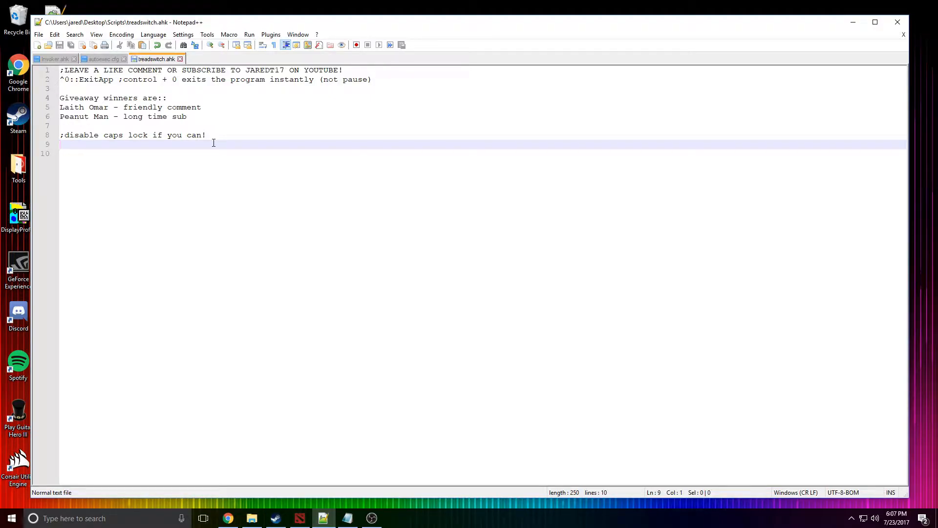
Step: Copy the #NoEnv through #Persistent directives from Invoker.ahk into the top of treadswitch.ahk
key(Backspace)
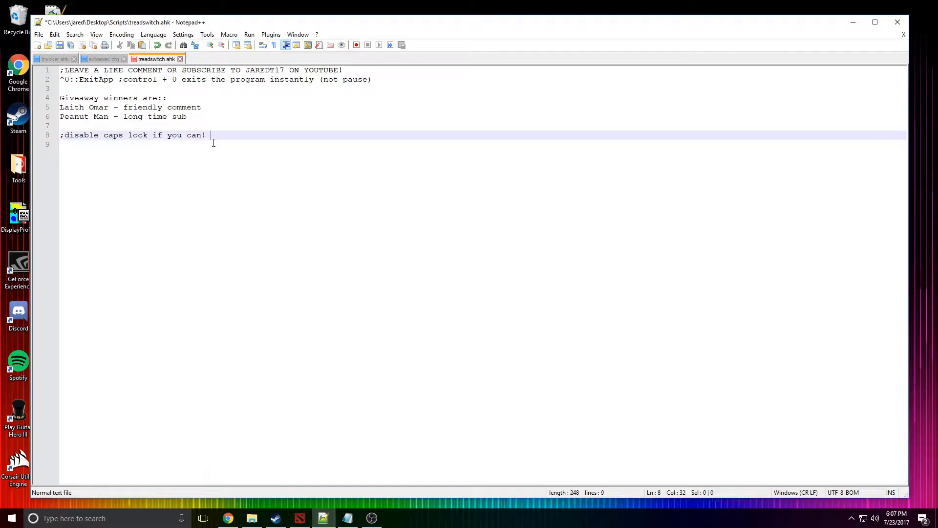
key(enter)
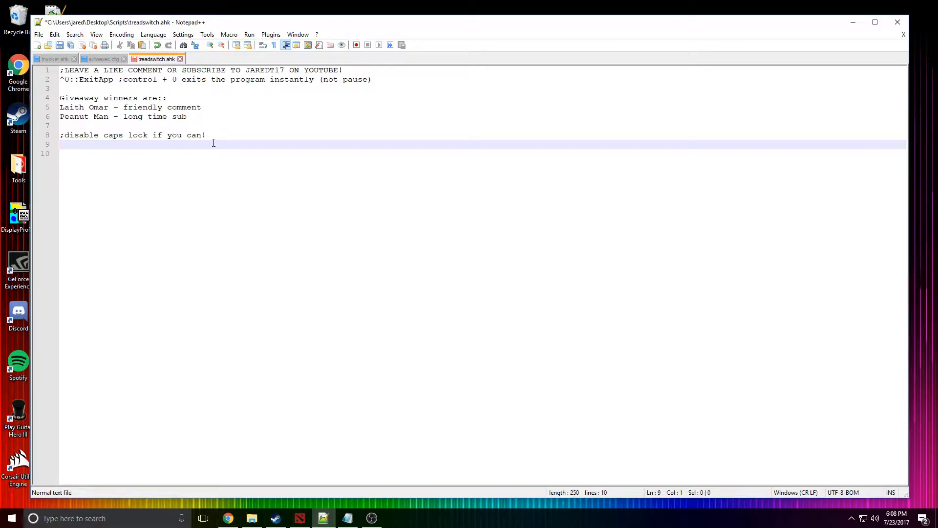
click(54, 58)
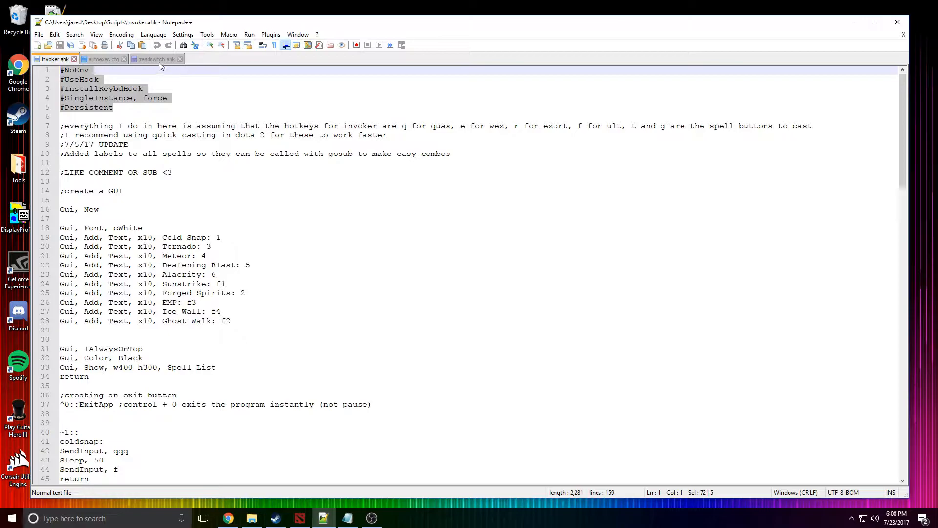
click(156, 59)
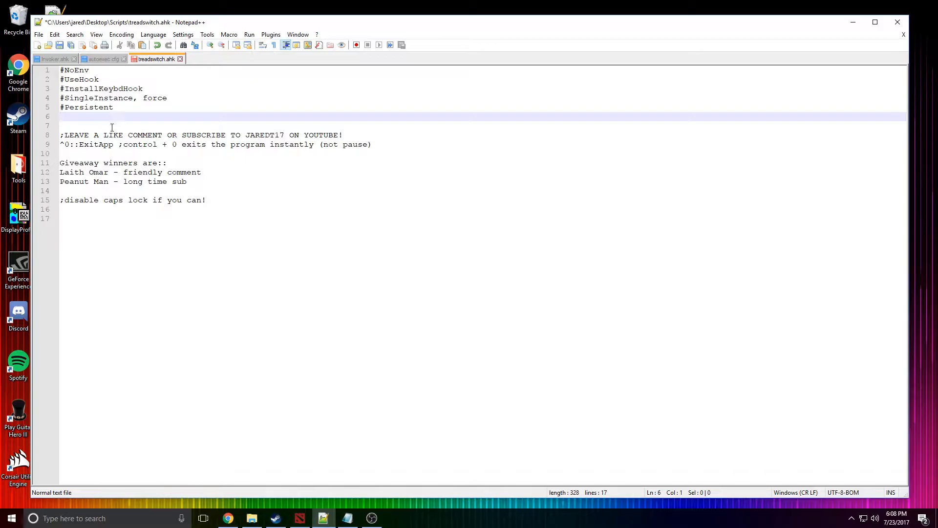
Step: Add a ';For spirit breaker' comment and the q:: hotkey line below the caps lock note
click(163, 209)
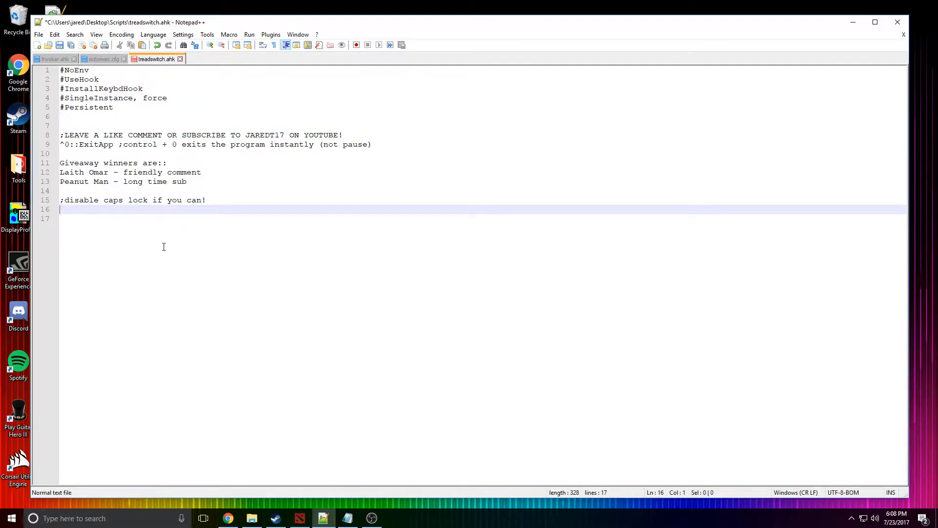
text(;)
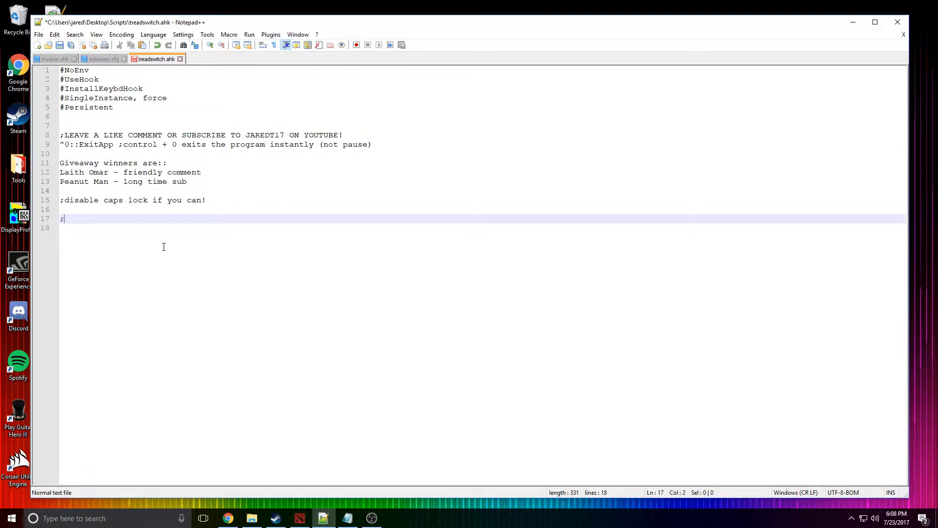
text(E)
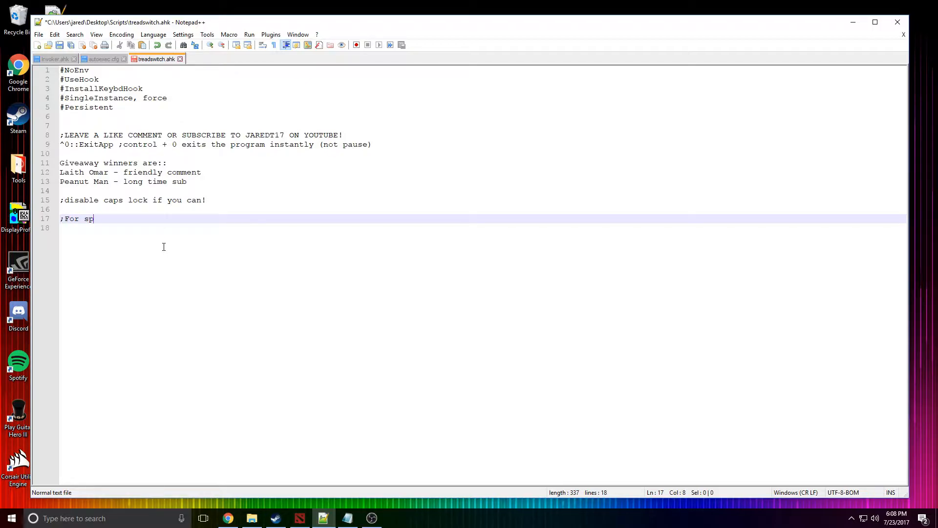
text(irit breaker)
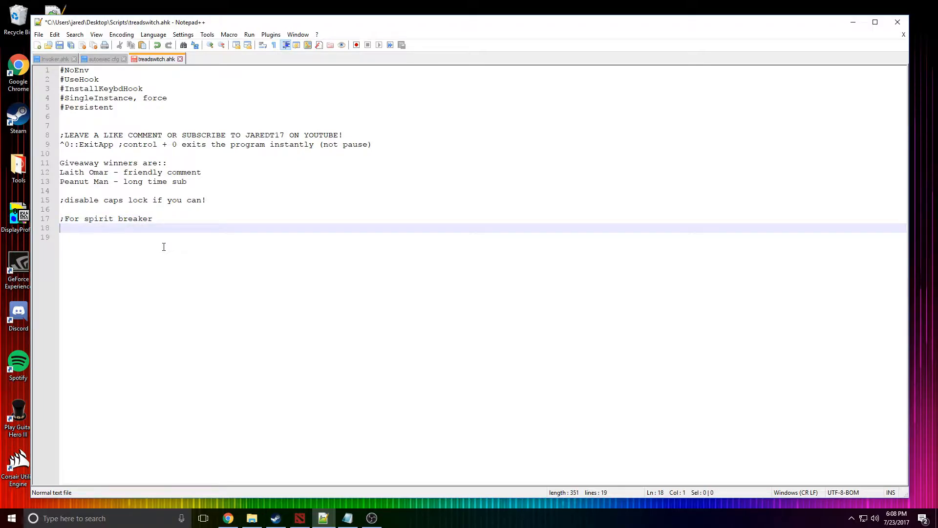
text(~q)
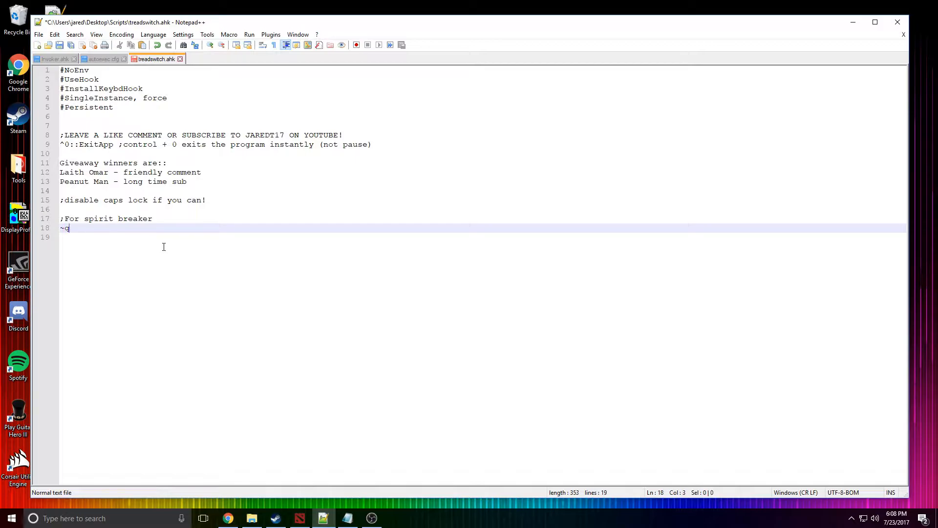
text(q)
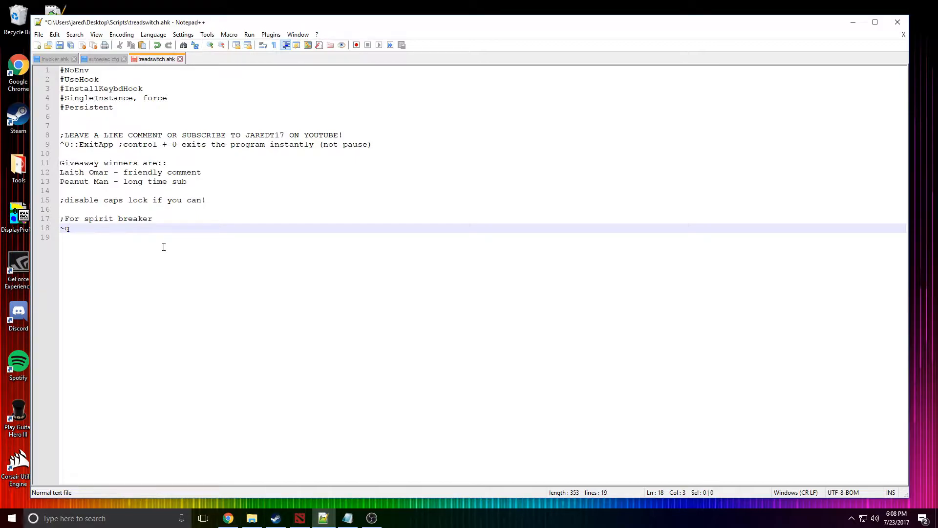
key(backspace)
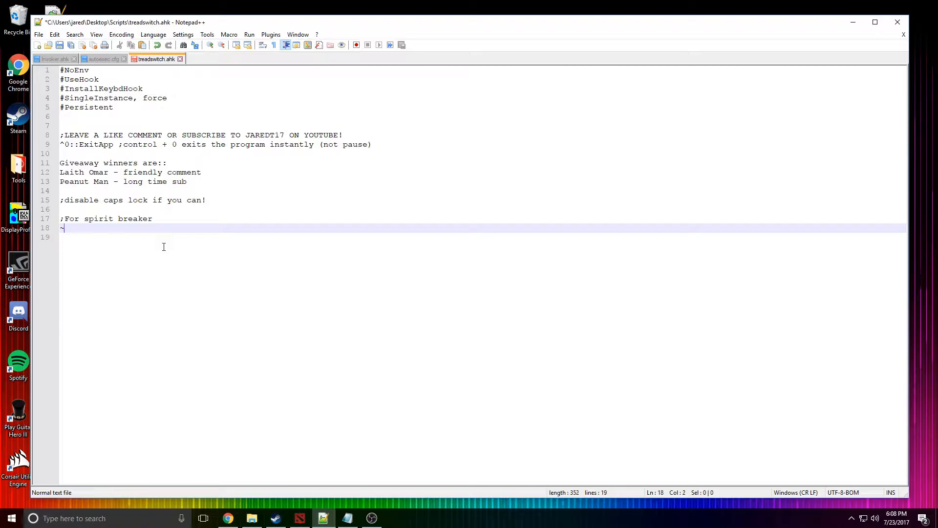
text(g)
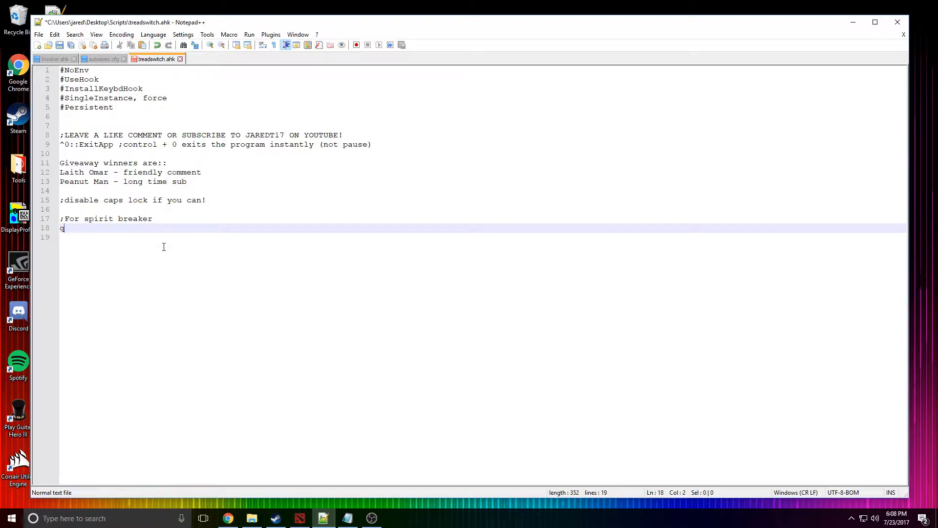
text(::)
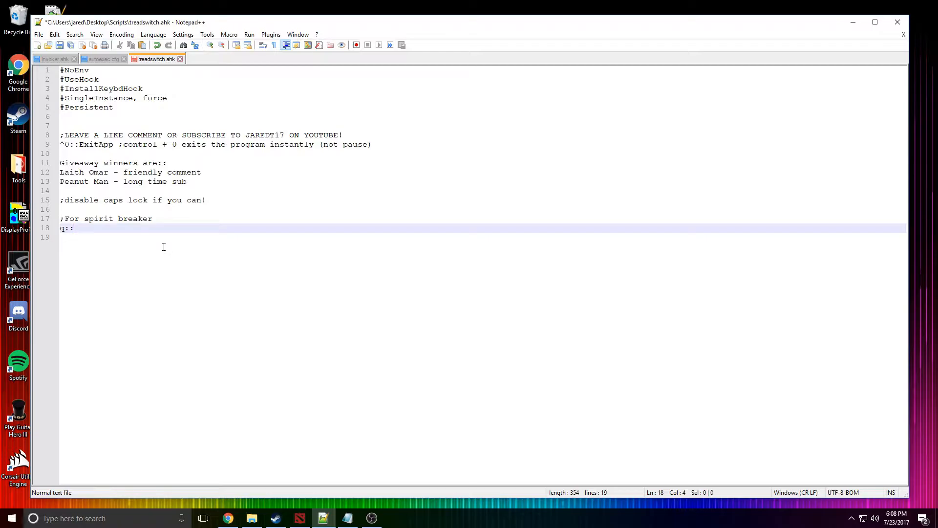
Step: Write 'SendInput, B' and 'Sleep, 25' as the hotkey's first commands
text(Sen)
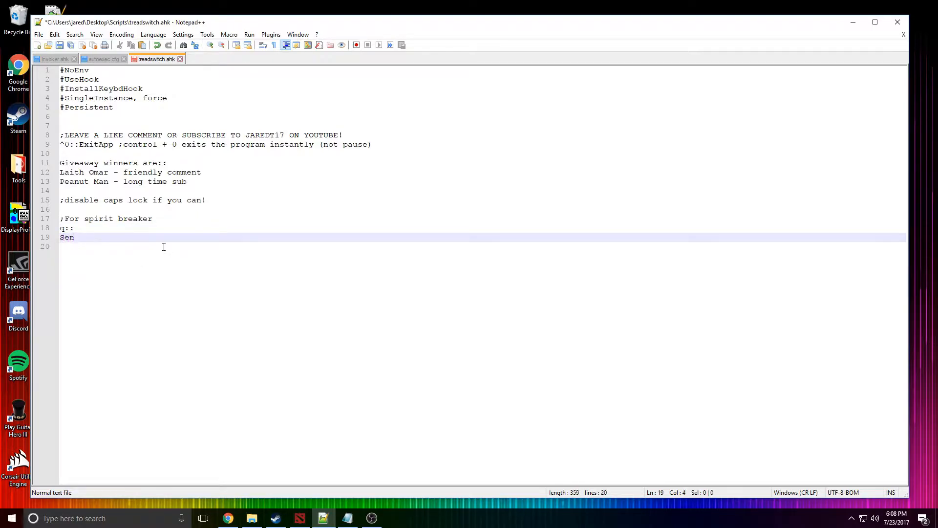
text(dInput)
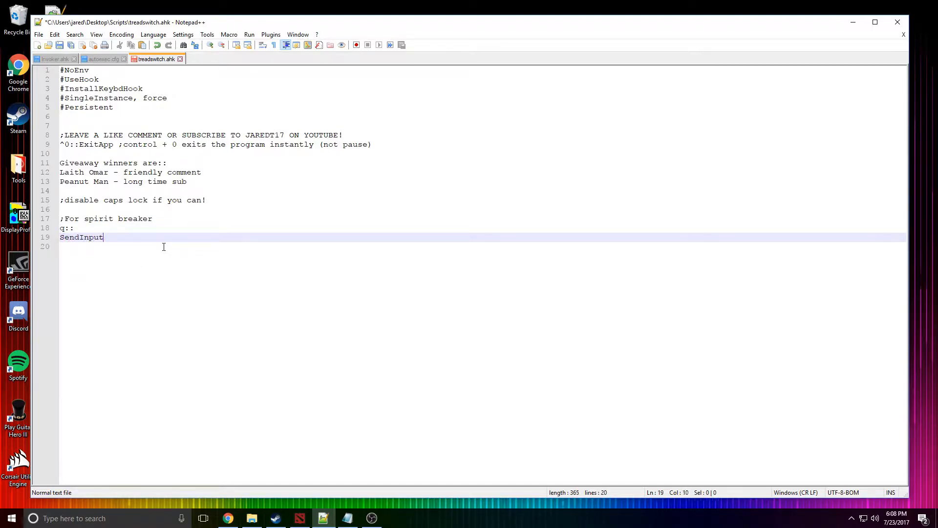
text(, B)
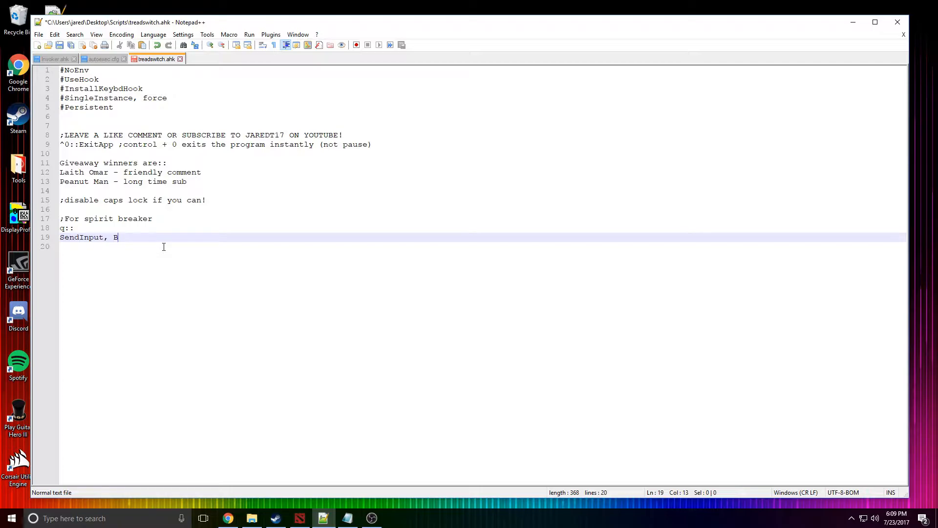
key(enter)
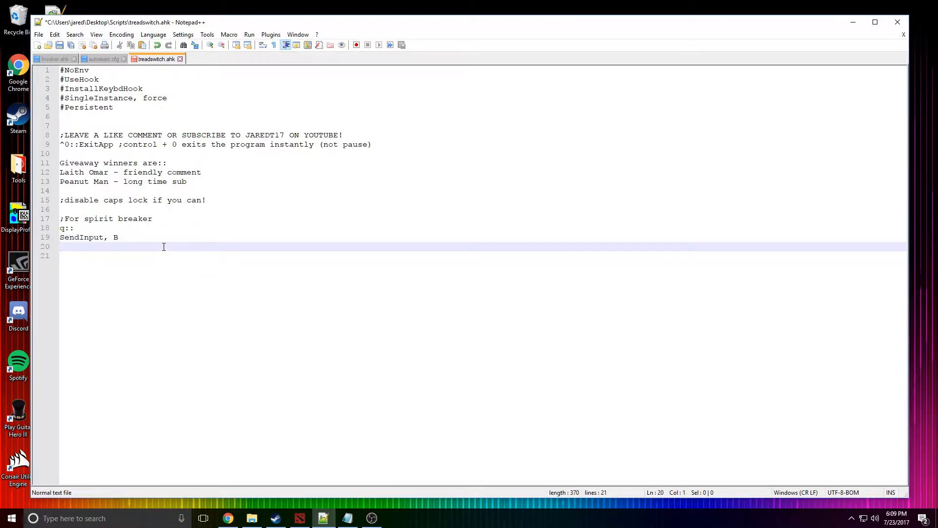
text(SI)
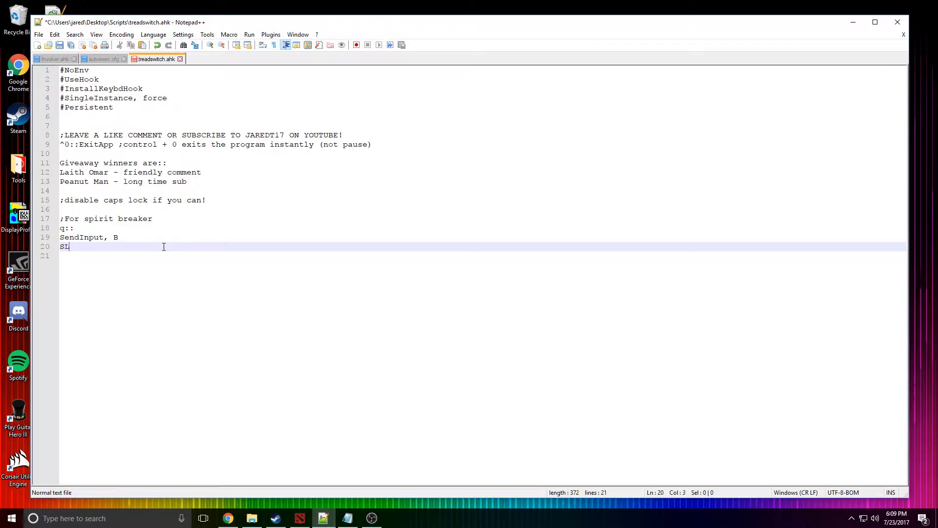
text(le)
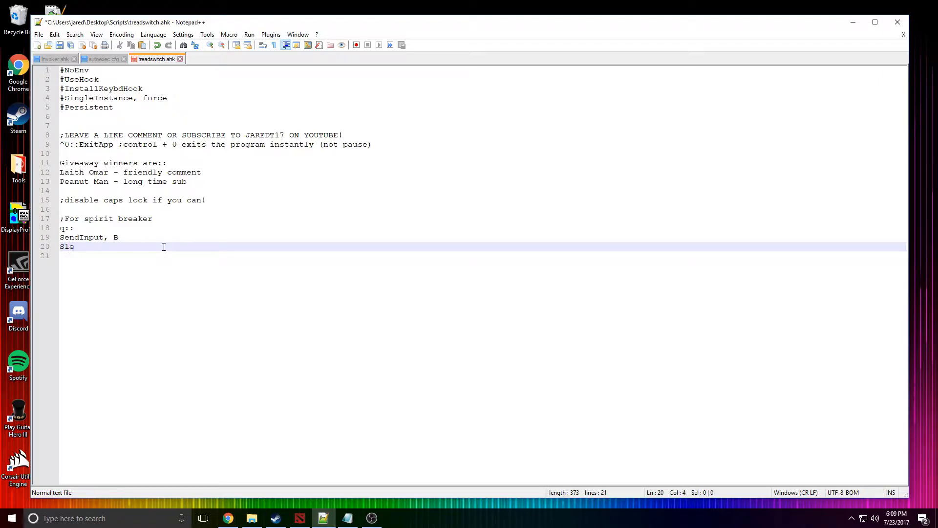
text(ep, 25)
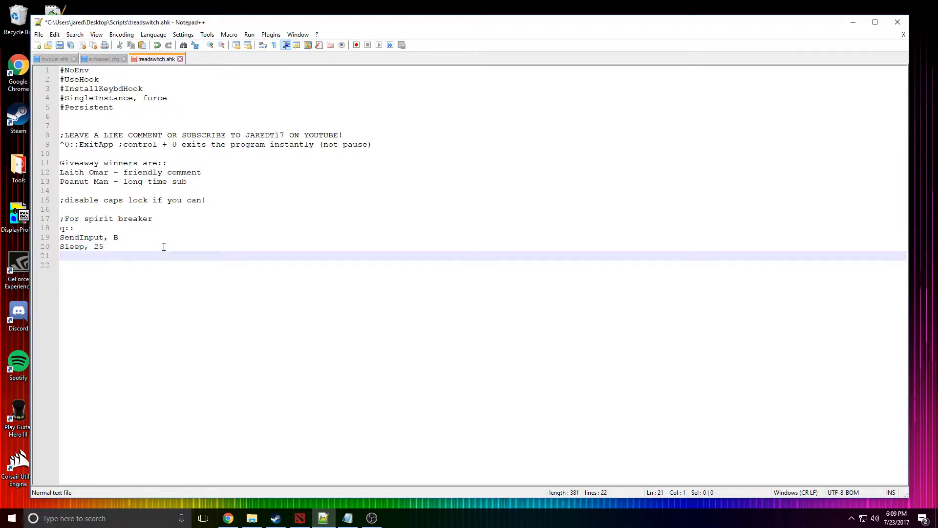
Step: Add the remaining send and sleep lines: Q, 250 ms, B, 100 ms, B
text(SendInput, Q)
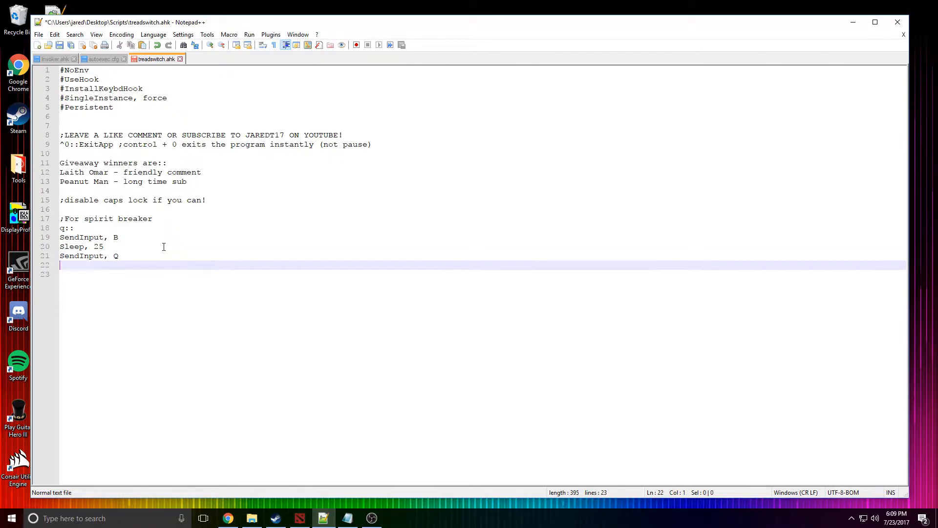
text(S)
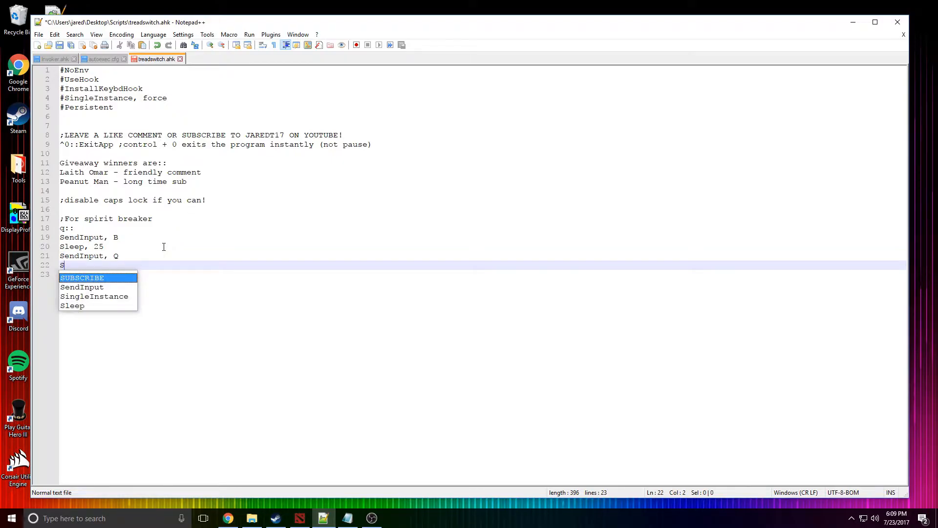
text(leep,)
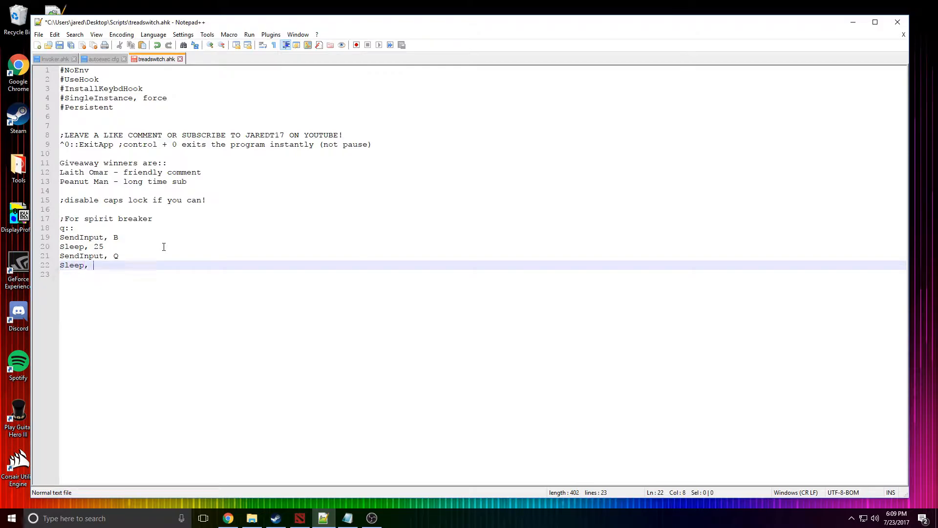
text(250)
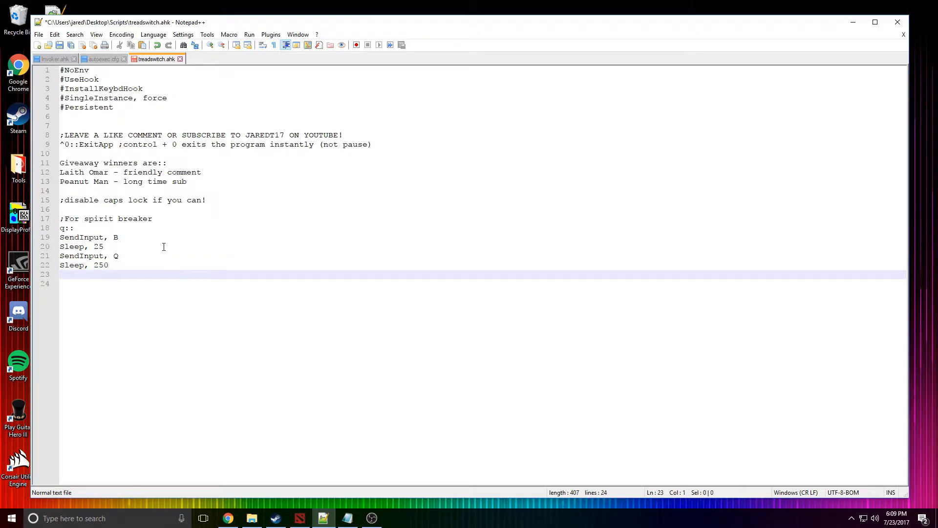
text(SendInput,)
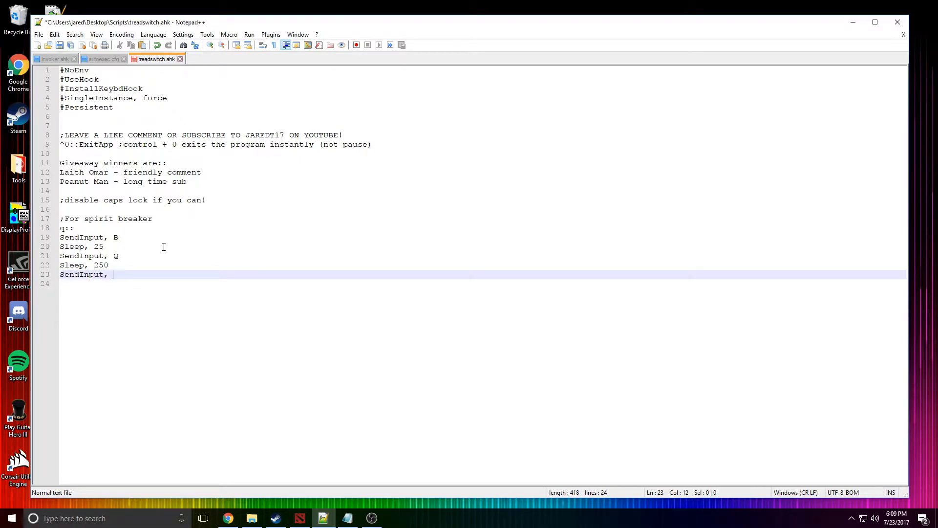
text(B)
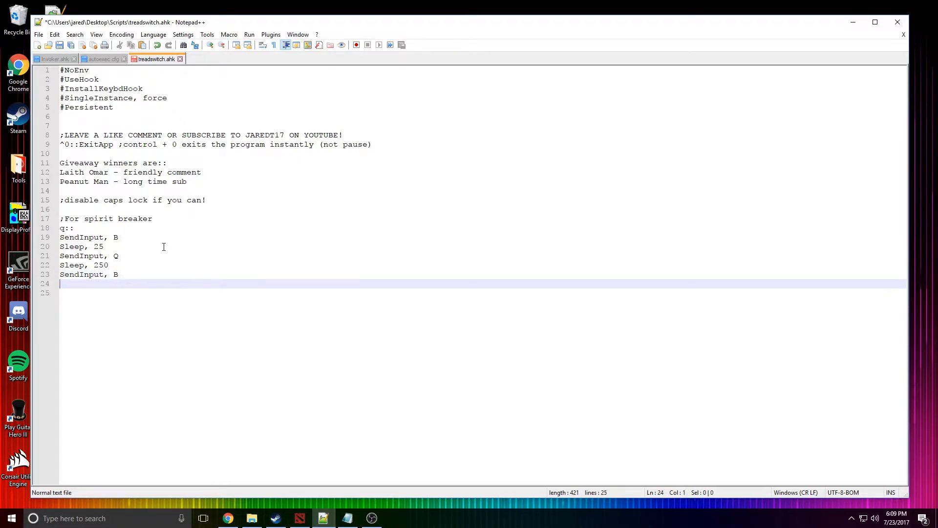
text(S)
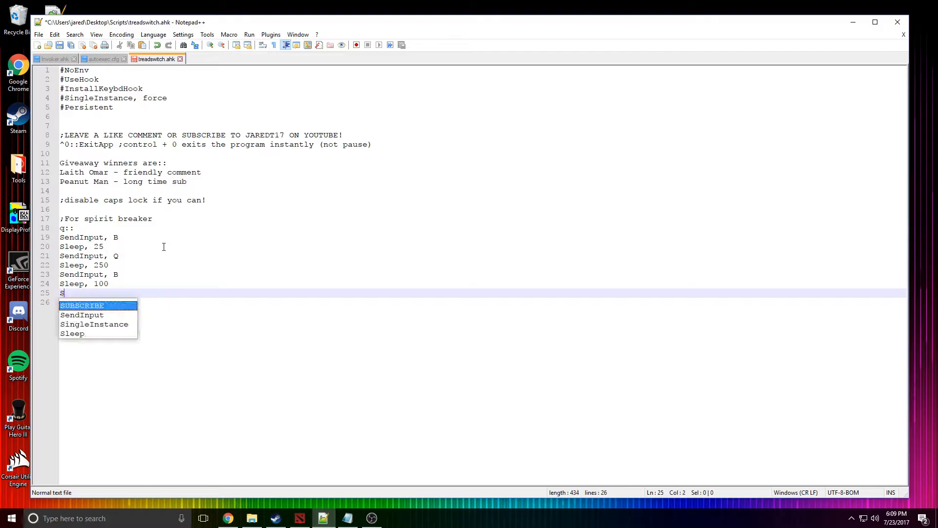
text(SendInput, B)
click(483, 302)
text(return)
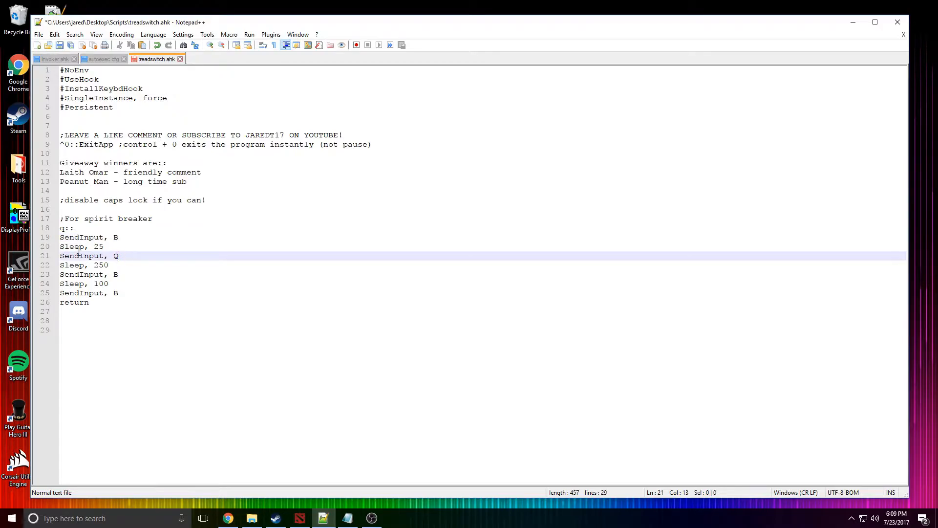
Step: Finish the hotkey block with return and save treadswitch.ahk
click(118, 275)
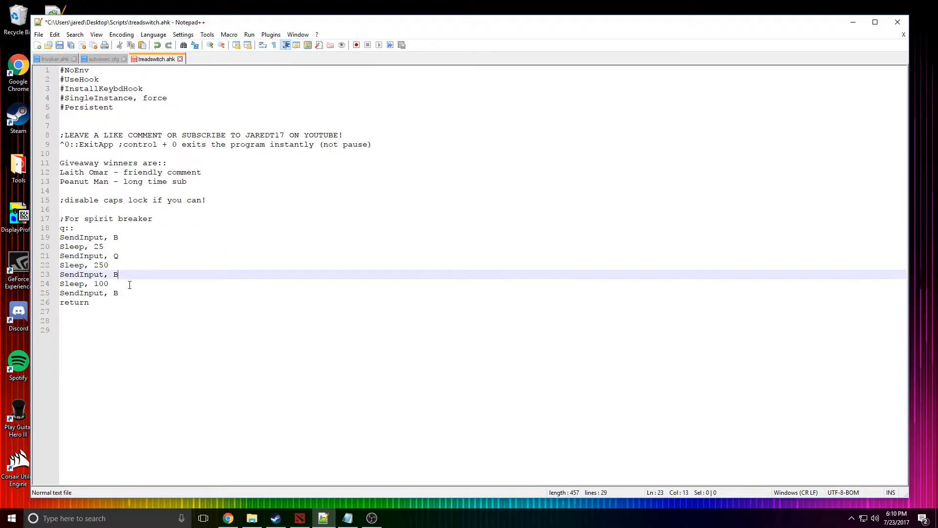
click(123, 293)
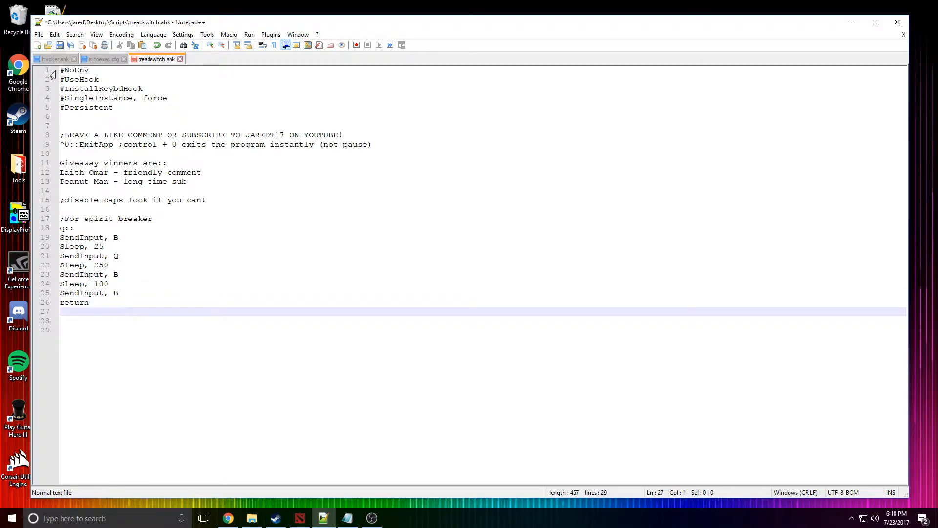
key(ctrl+s)
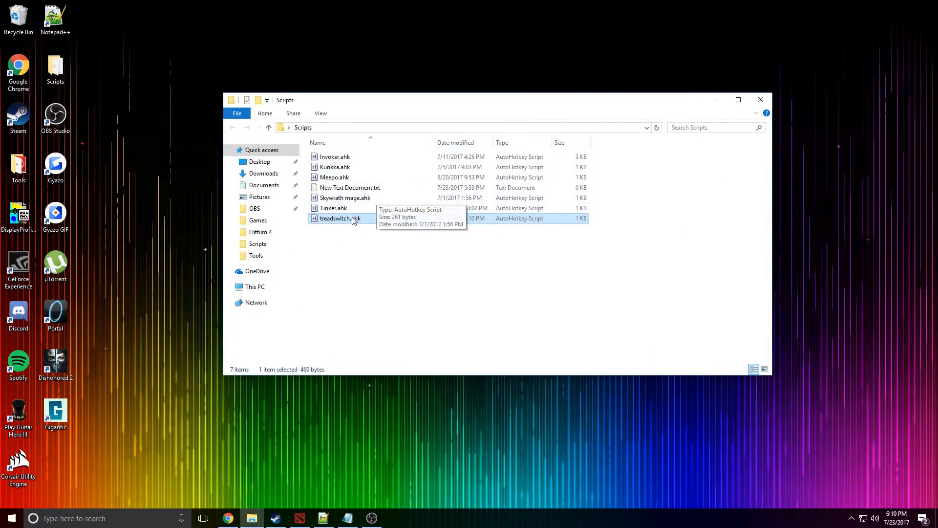
Step: Run treadswitch.ahk, dismiss the invalid hotkey error, then reopen and save the script
double_click(340, 217)
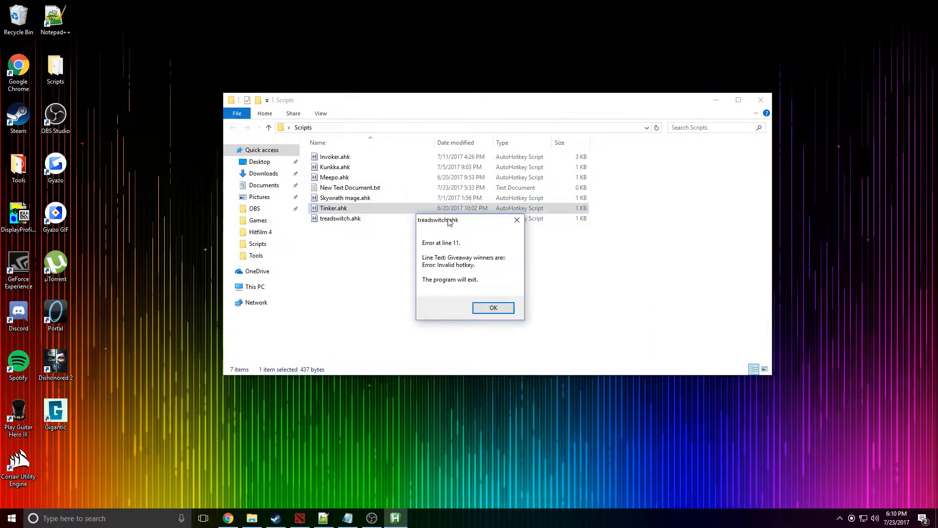
click(493, 306)
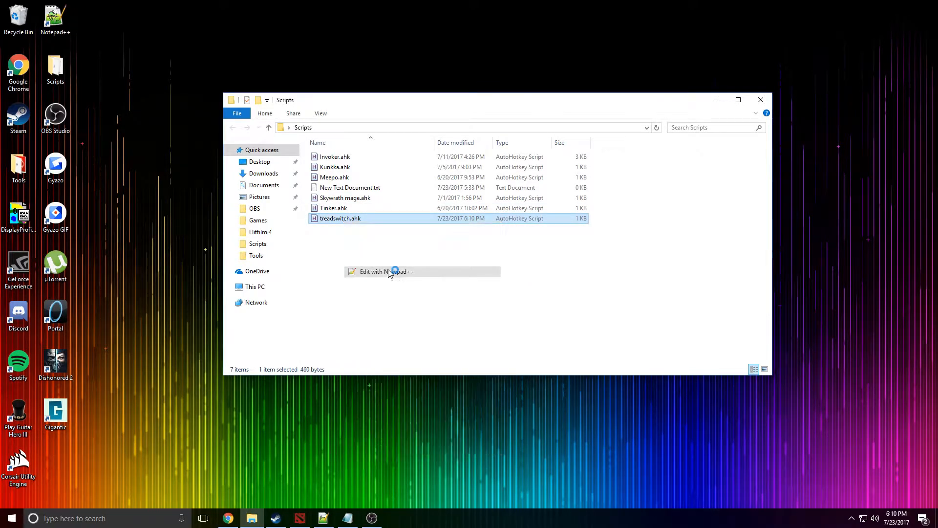
click(386, 271)
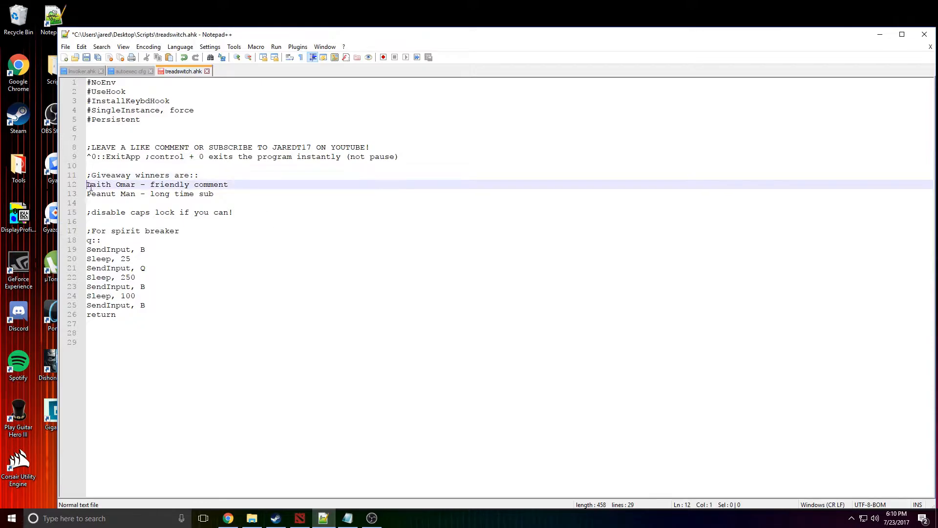
click(65, 47)
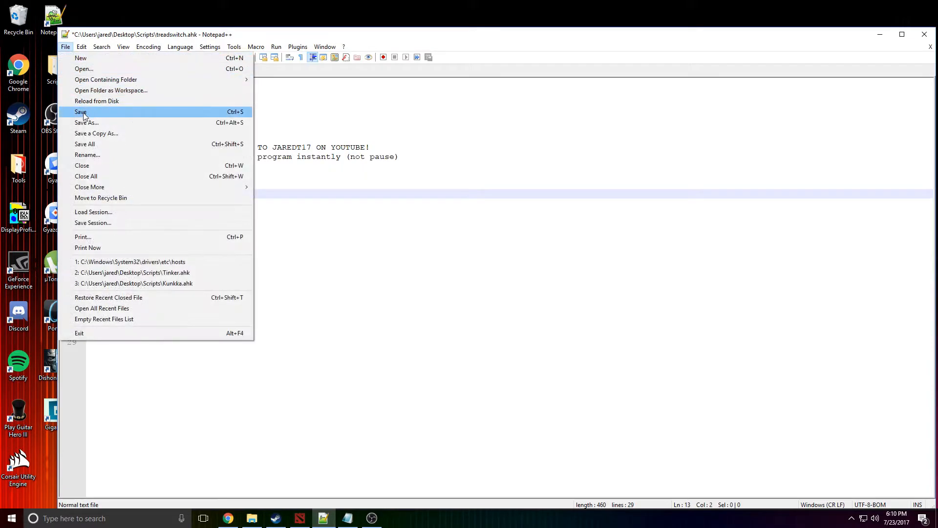
click(81, 112)
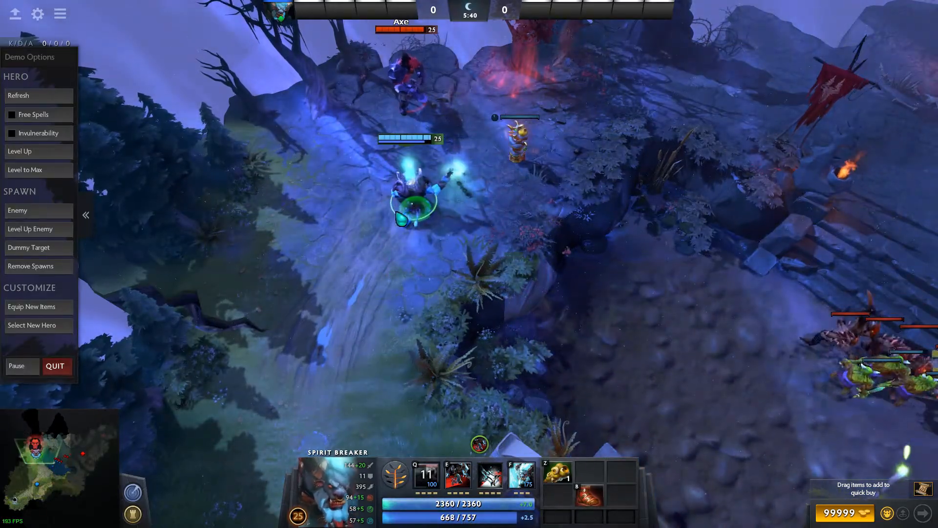
Step: Start a fresh Dota 2 demo match from the Demo Options panel
click(19, 96)
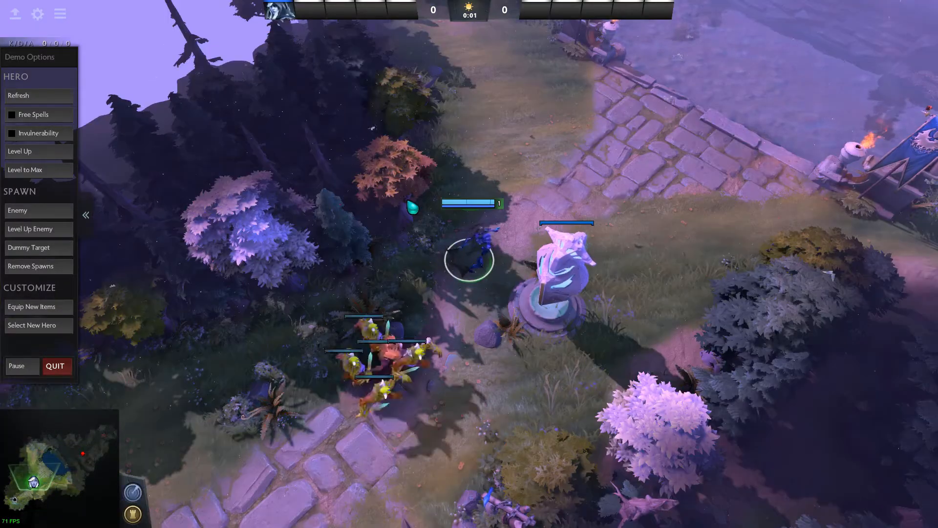
Step: Spawn an enemy Axe via Demo Options and use Level Up Enemy to reach 25
click(24, 169)
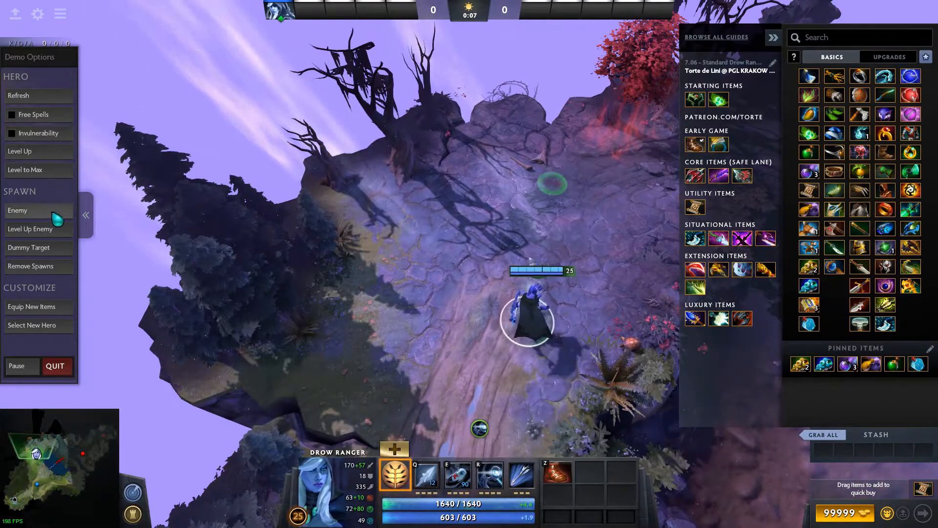
click(31, 228)
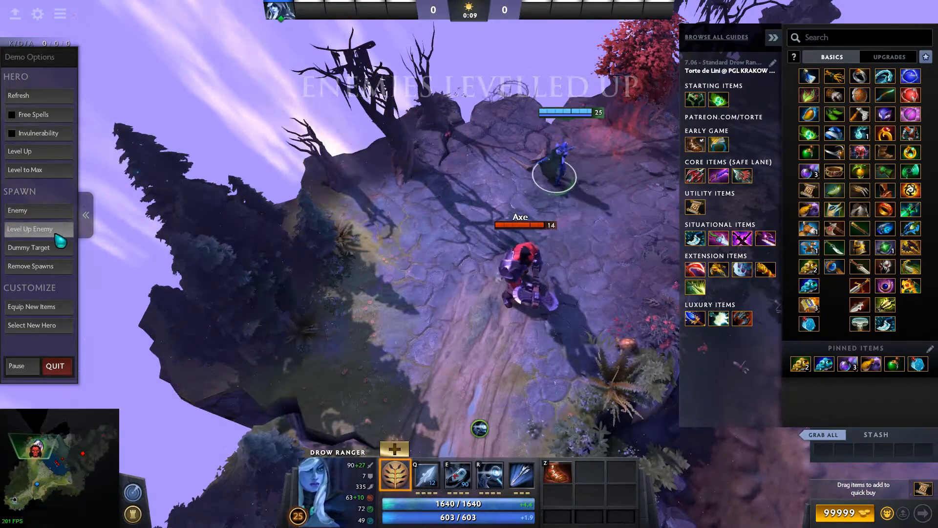
click(28, 228)
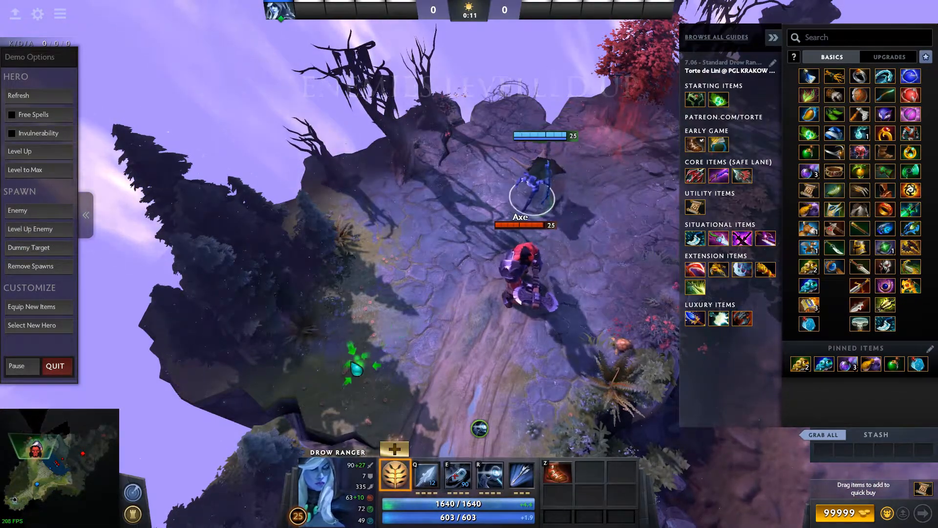
mouse_move(556, 476)
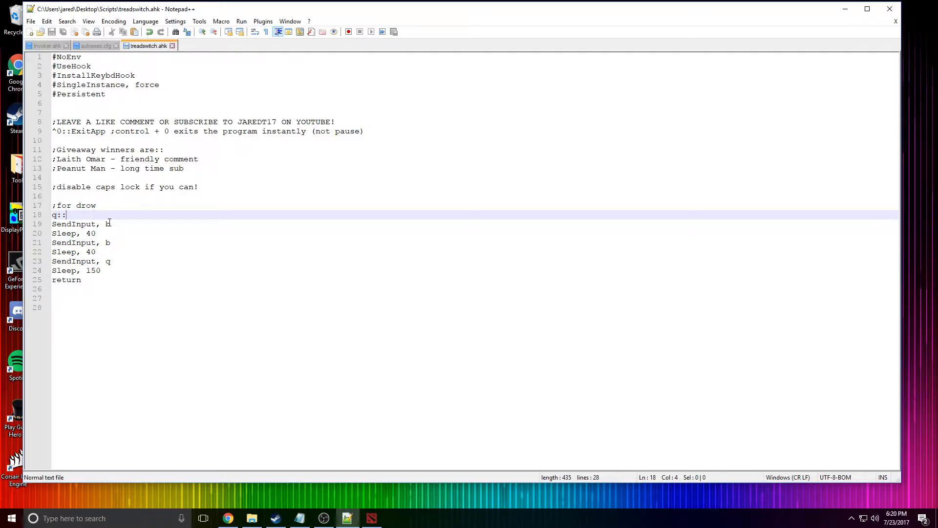
Step: Edit the first Sleep value in the q:: hotkey block
click(110, 224)
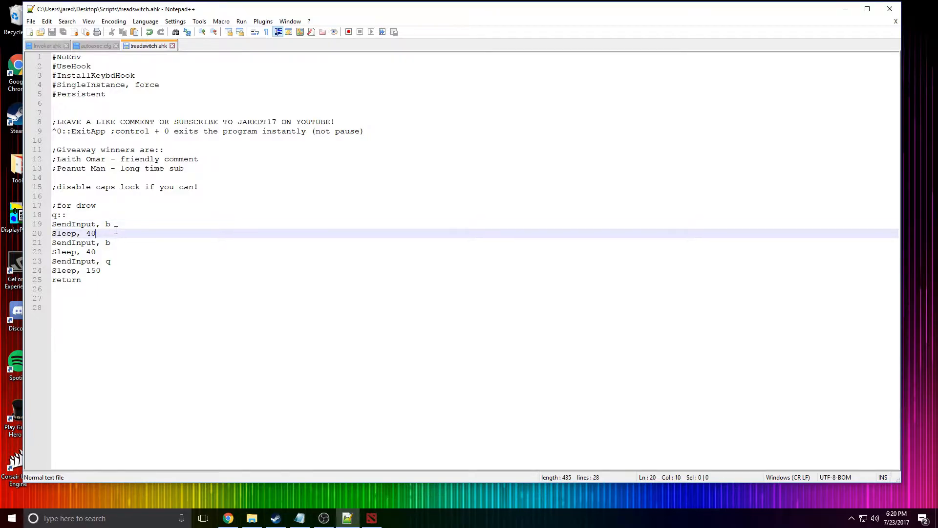
click(109, 243)
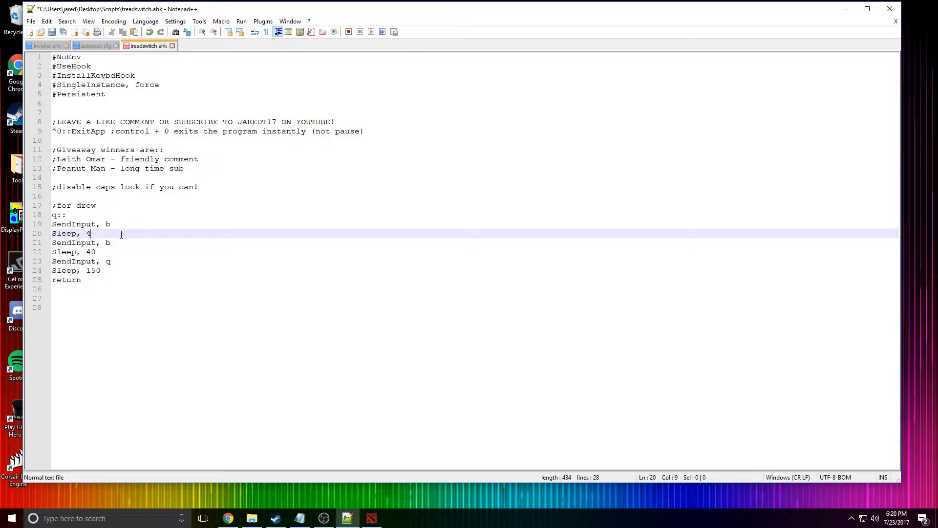
text(0)
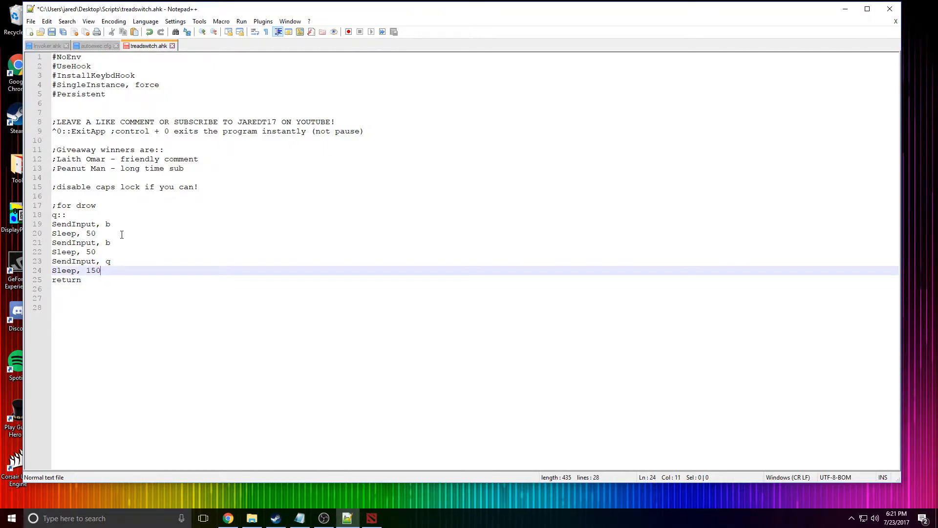
key(enter)
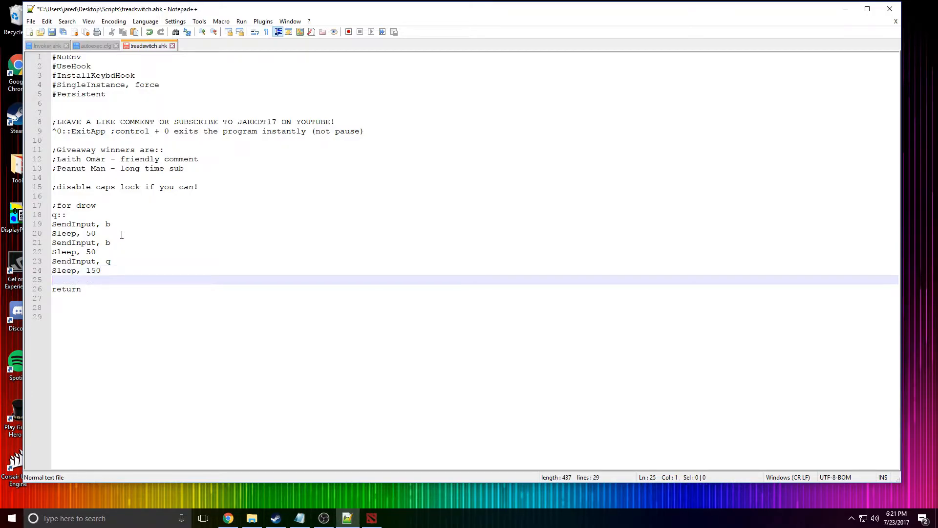
Step: Add 'SendInput, b' with a Sleep of 25, then save the script
text(SendInput,)
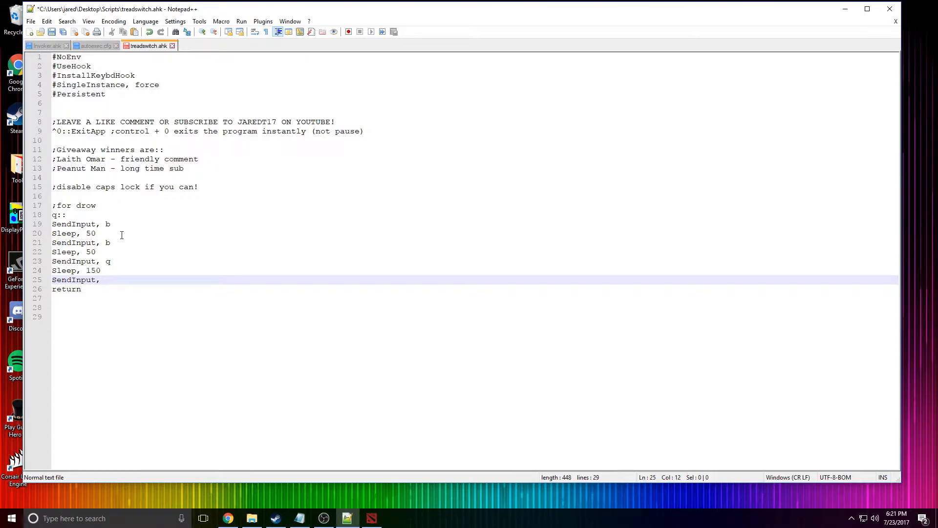
text(b)
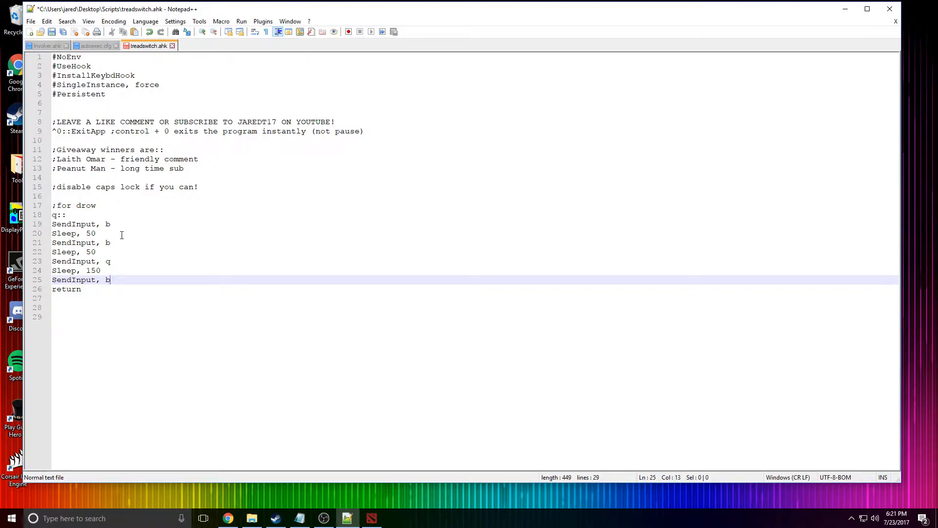
text(1)
key(Enter)
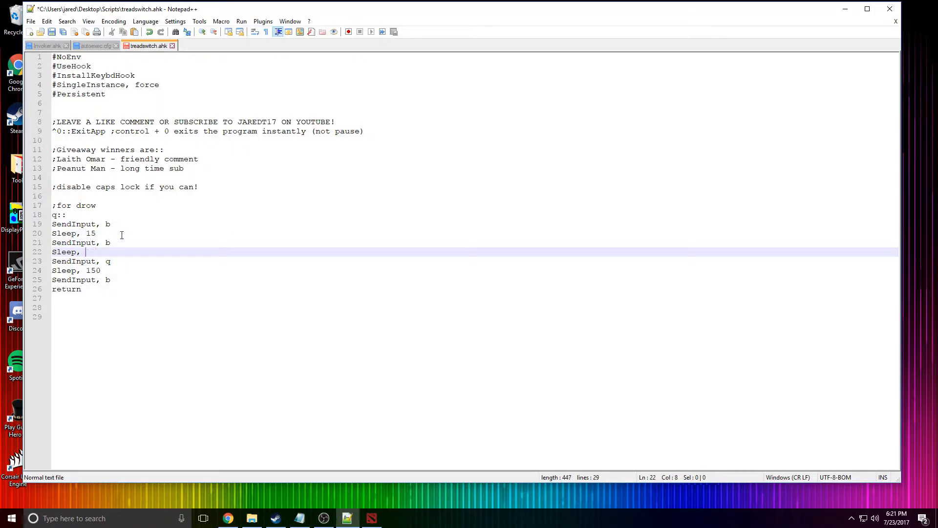
text(25)
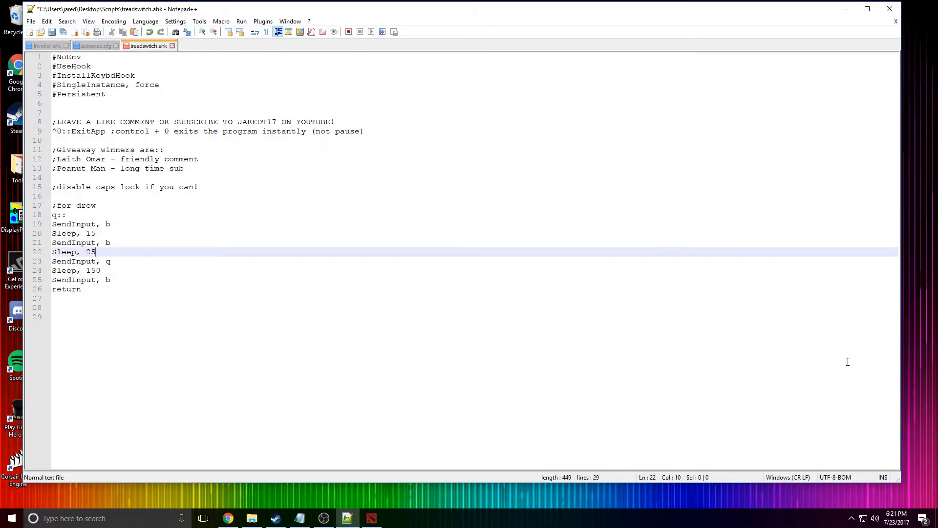
click(30, 21)
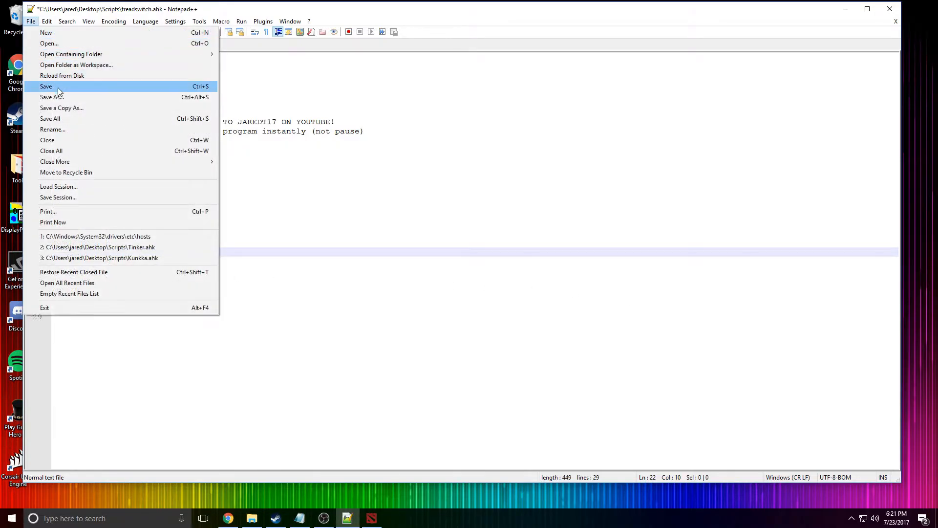
click(45, 86)
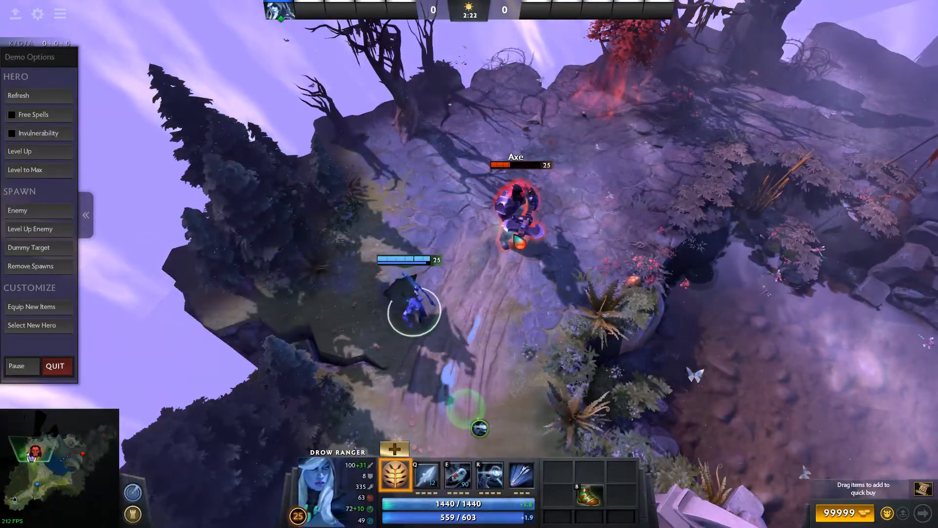
Step: Test the q hotkey on the level 25 Axe, then refresh Drow Ranger's health and mana
click(18, 96)
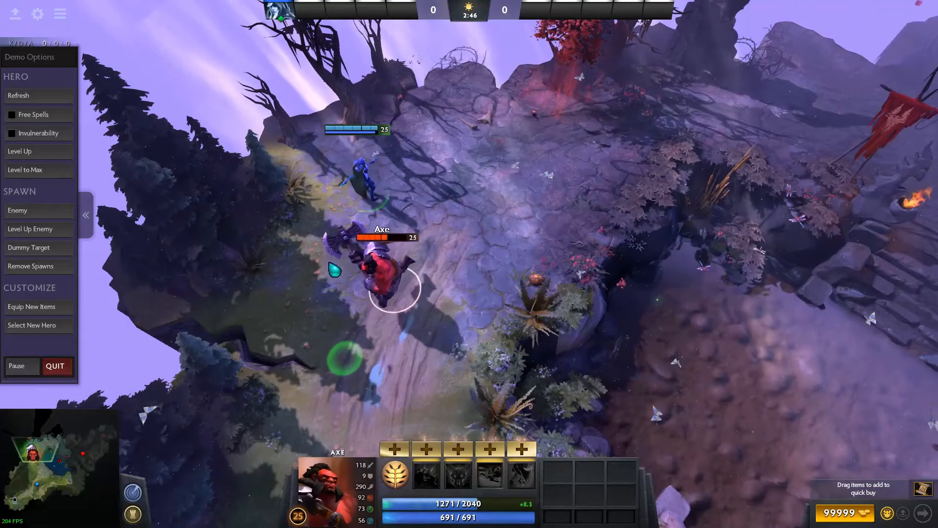
click(18, 95)
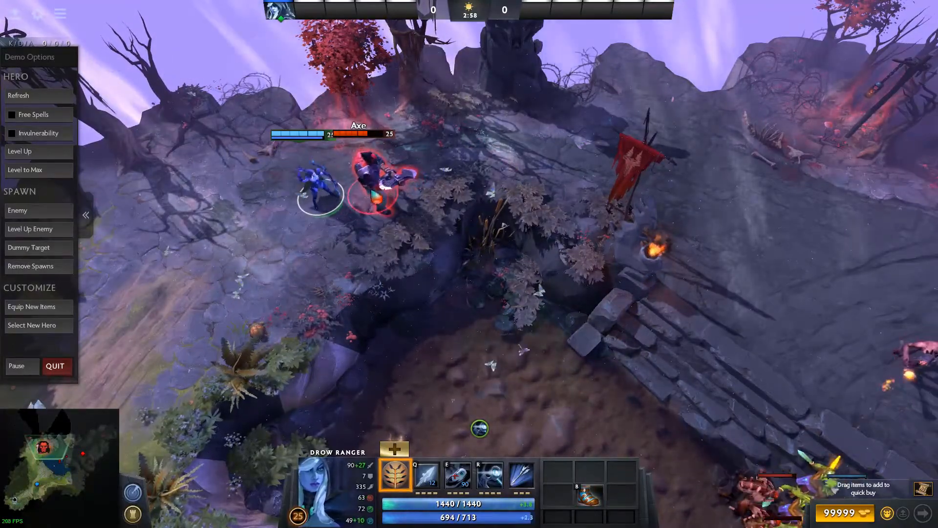
click(19, 96)
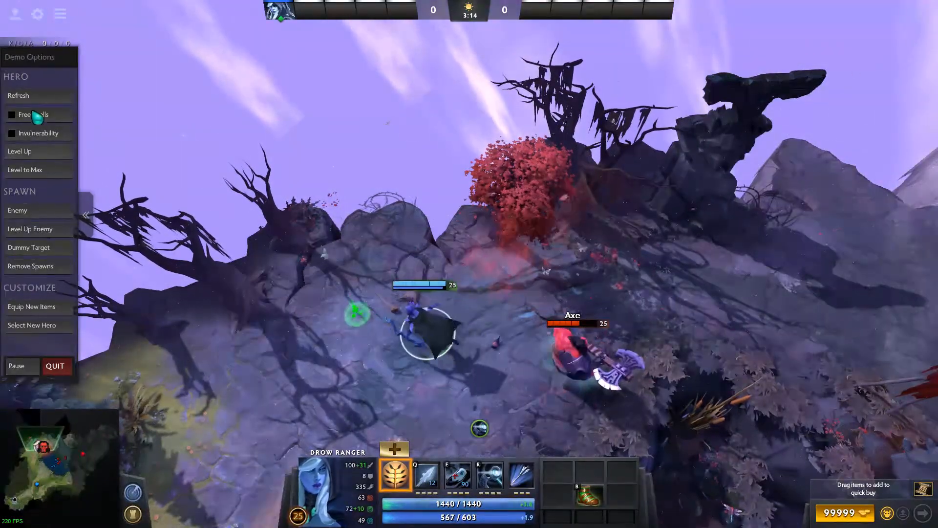
click(19, 95)
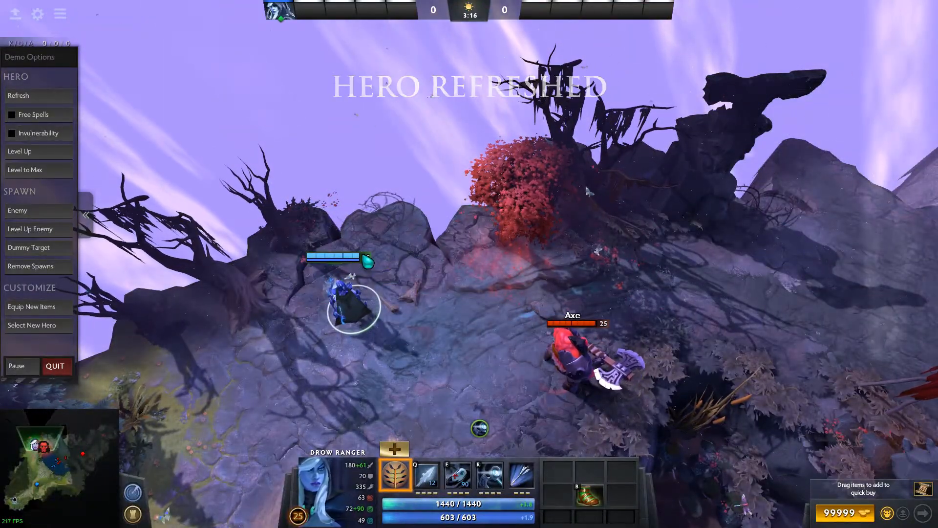